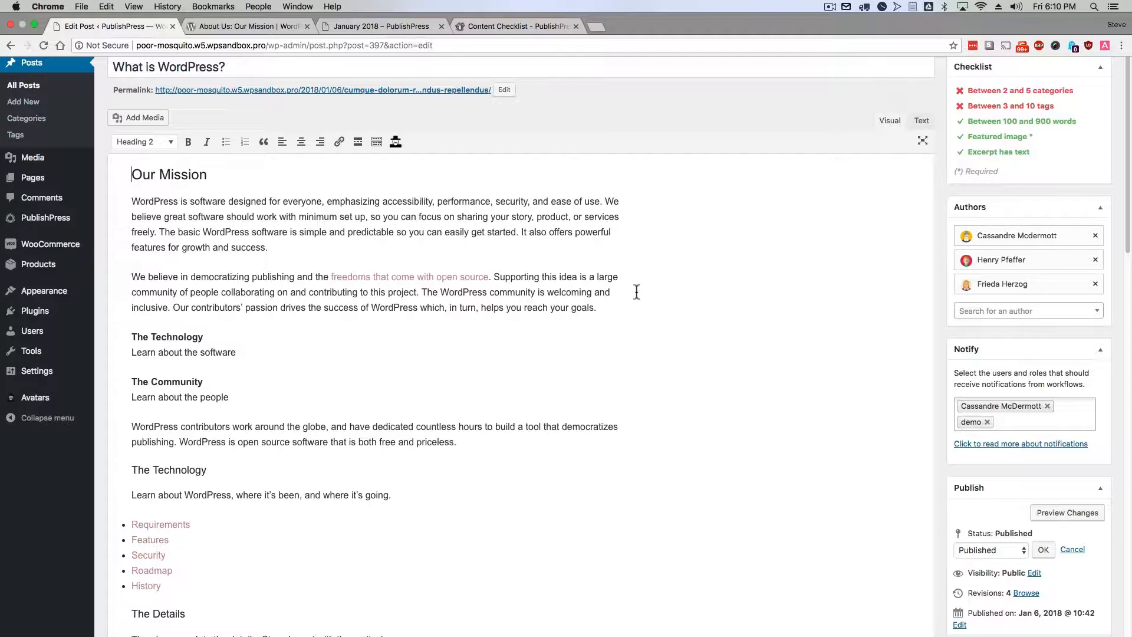
- Review the 'What is WordPress?' post down to its Excerpt box, then bring up the WordPress.org About Us tab
scroll(down, 3)
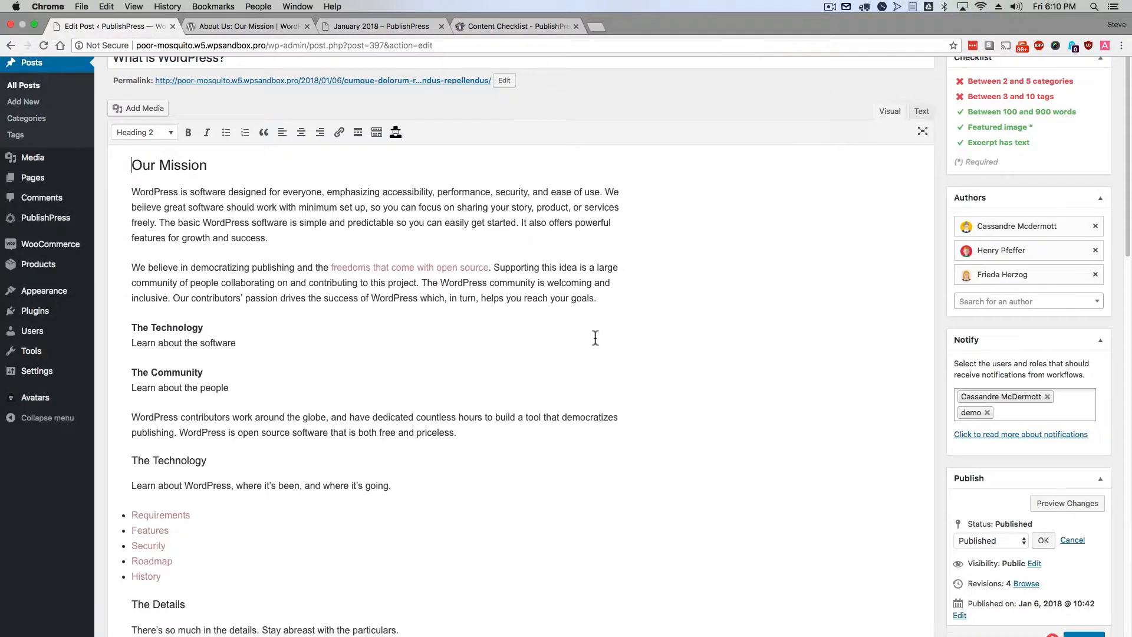
scroll(down, 3)
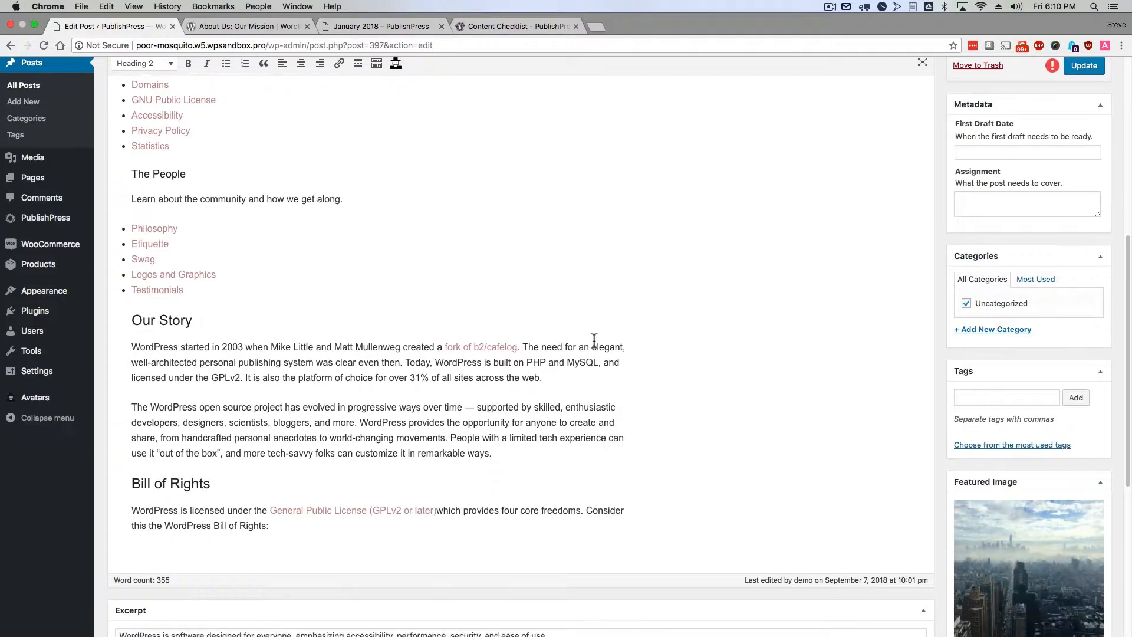
scroll(down, 3)
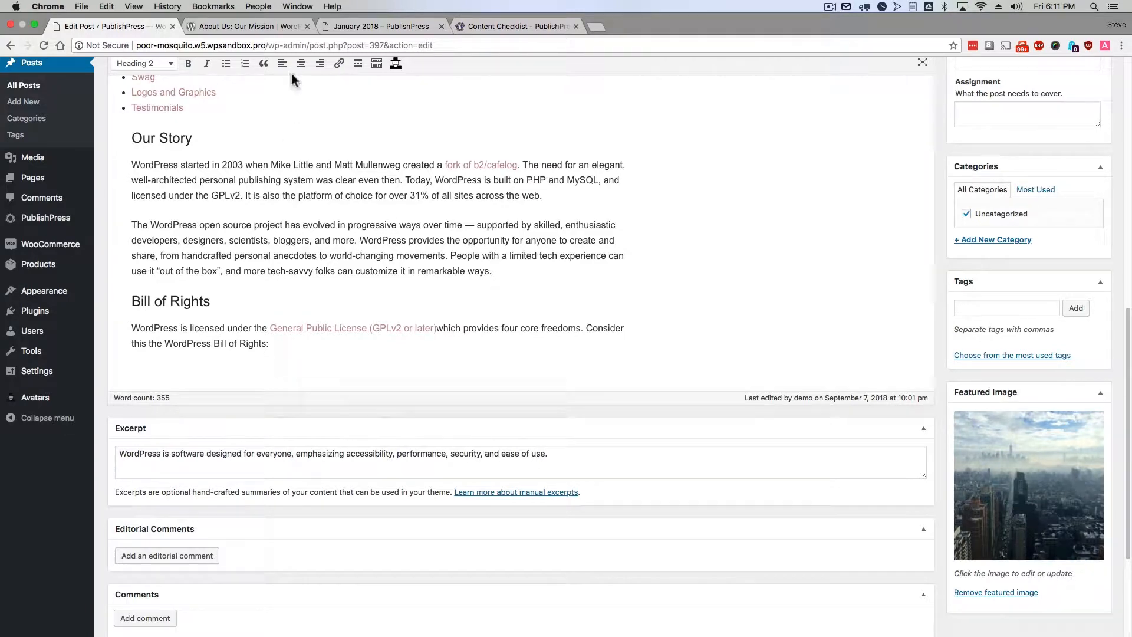
click(245, 26)
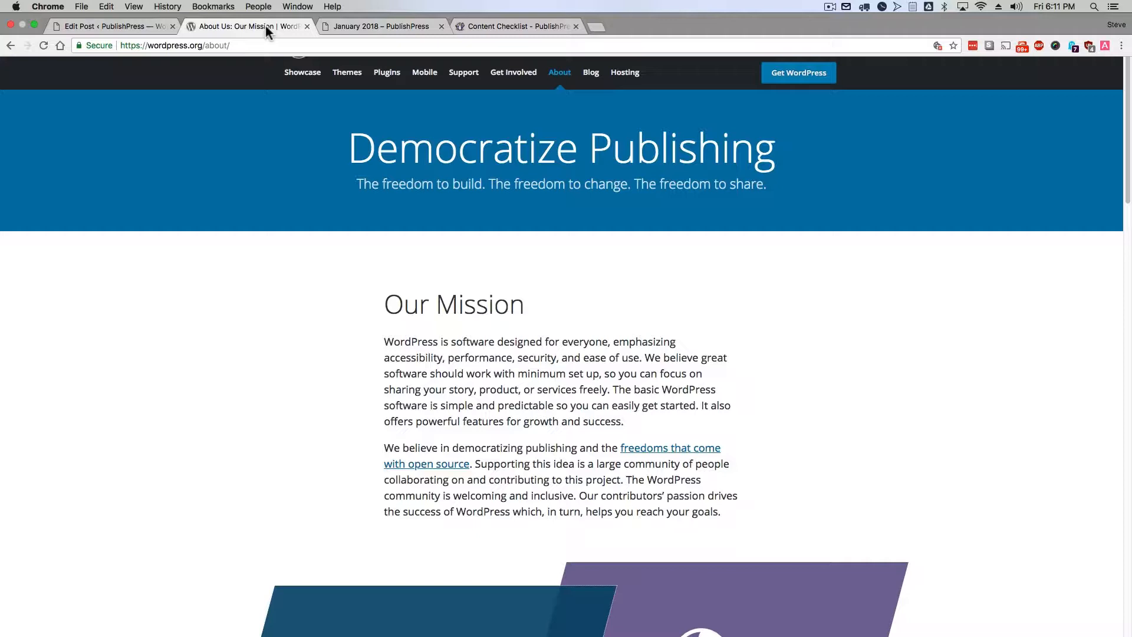
mouse_move(265, 269)
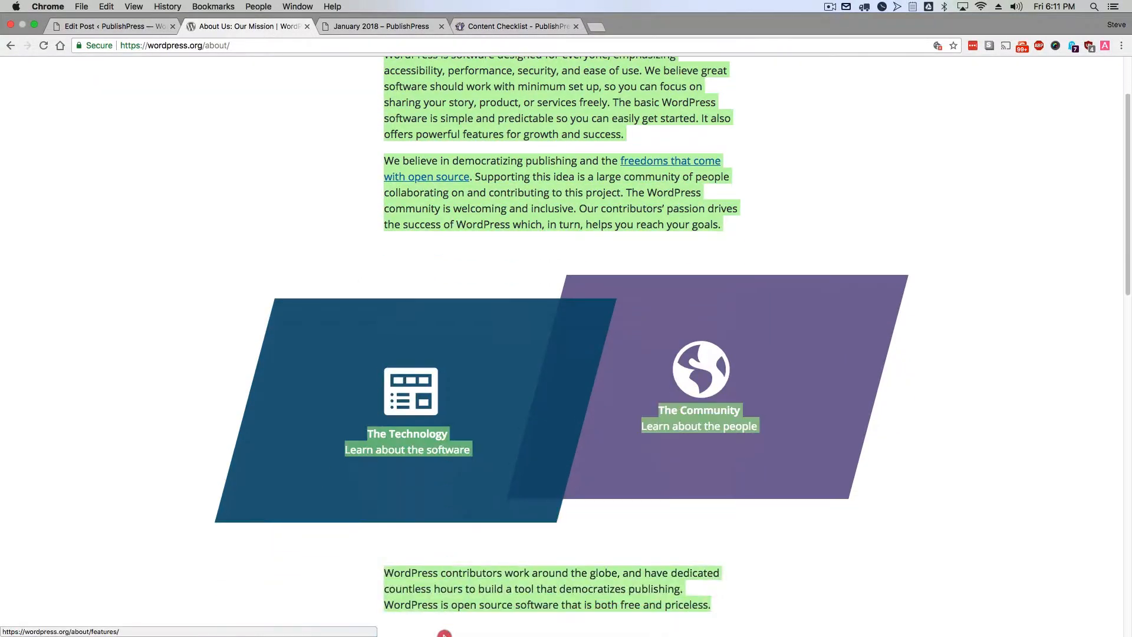
- Read down the About page's Bill of Rights section and return to the Edit Post tab
scroll(down, 3)
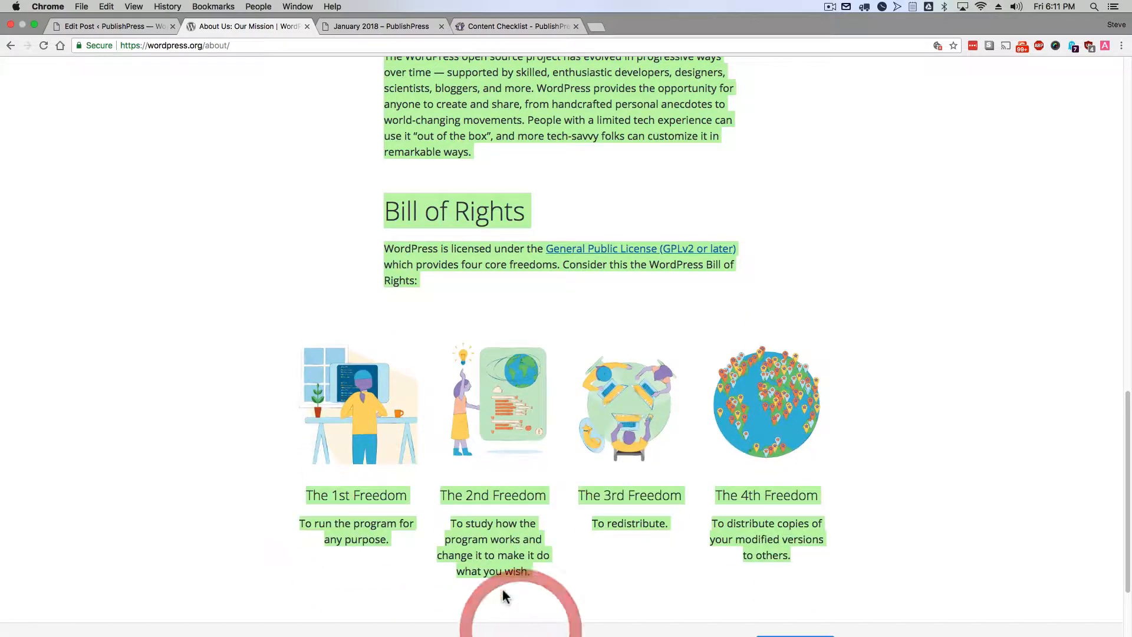
click(108, 26)
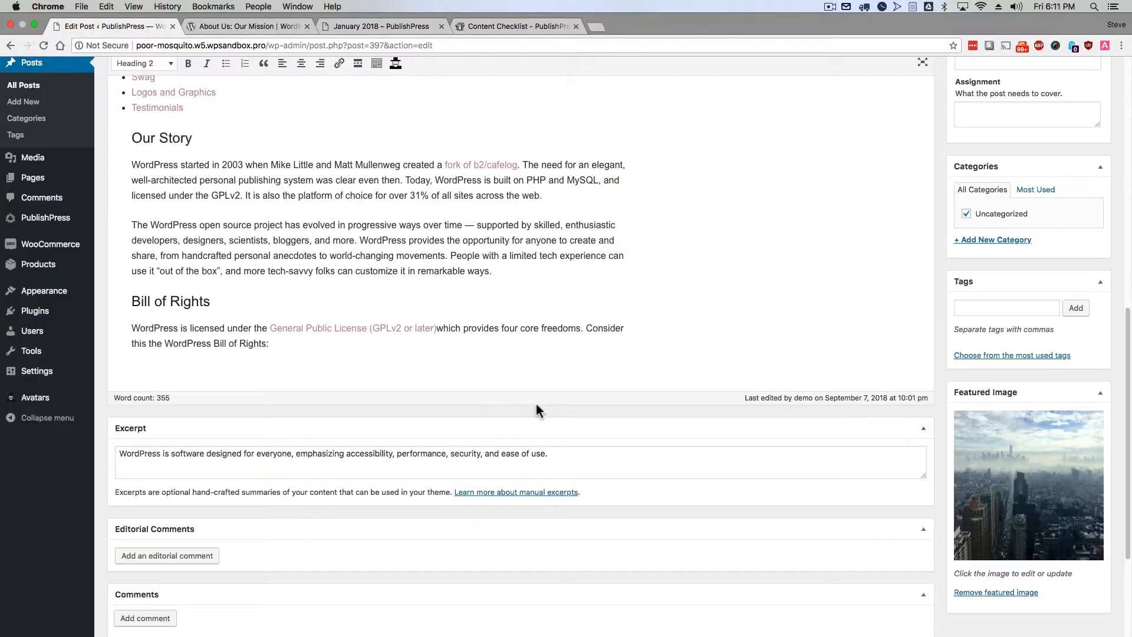
scroll(down, 3)
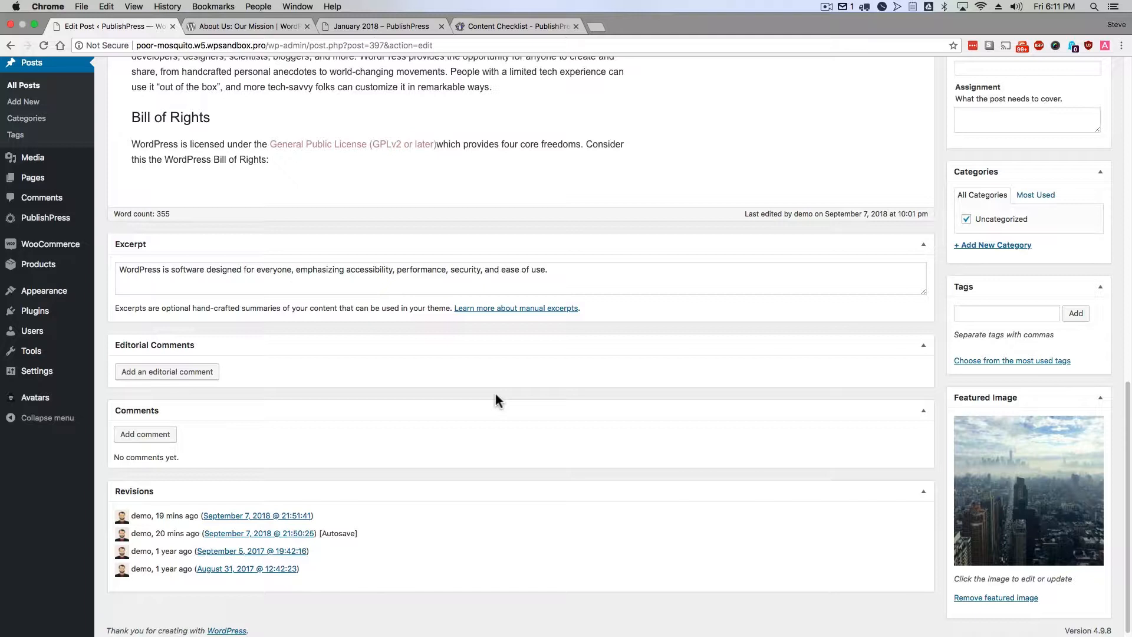
mouse_move(501, 398)
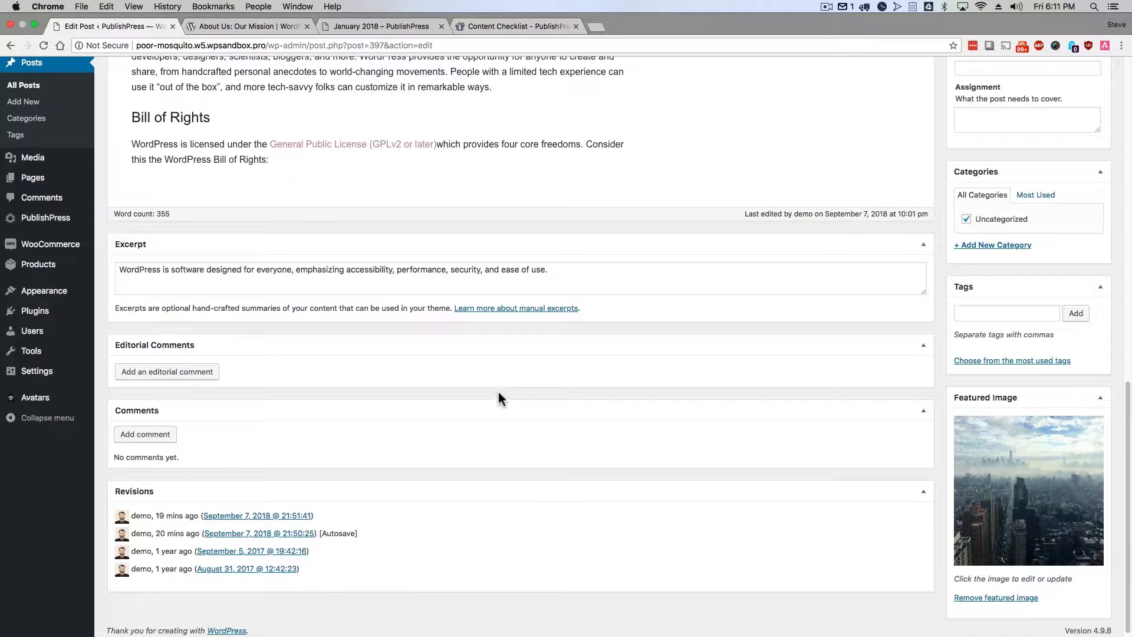
click(397, 278)
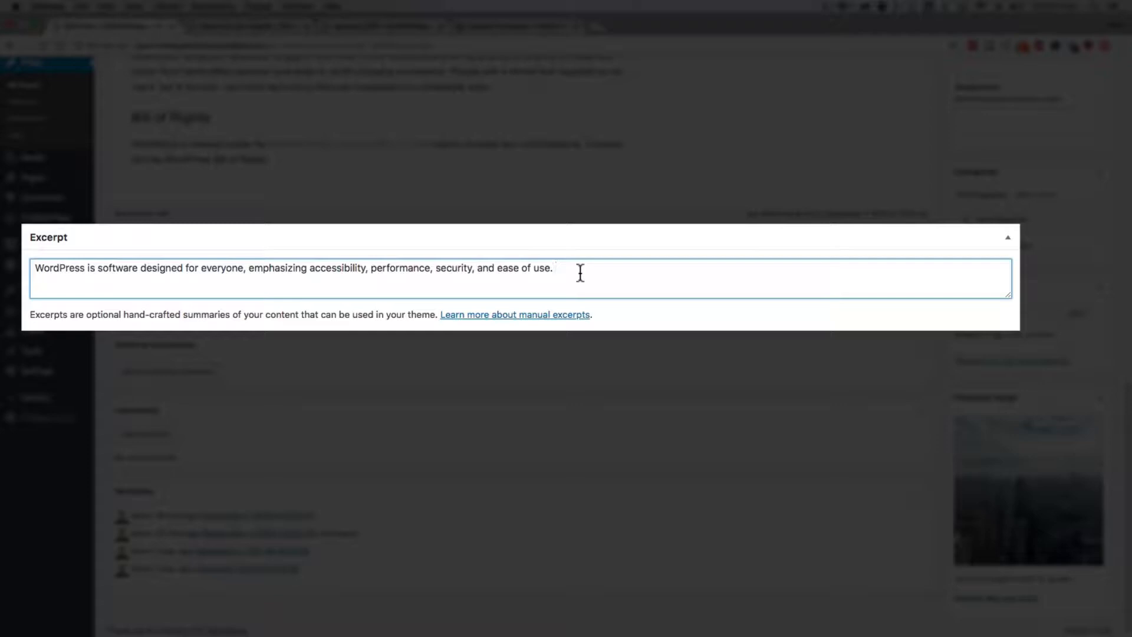
mouse_move(34, 316)
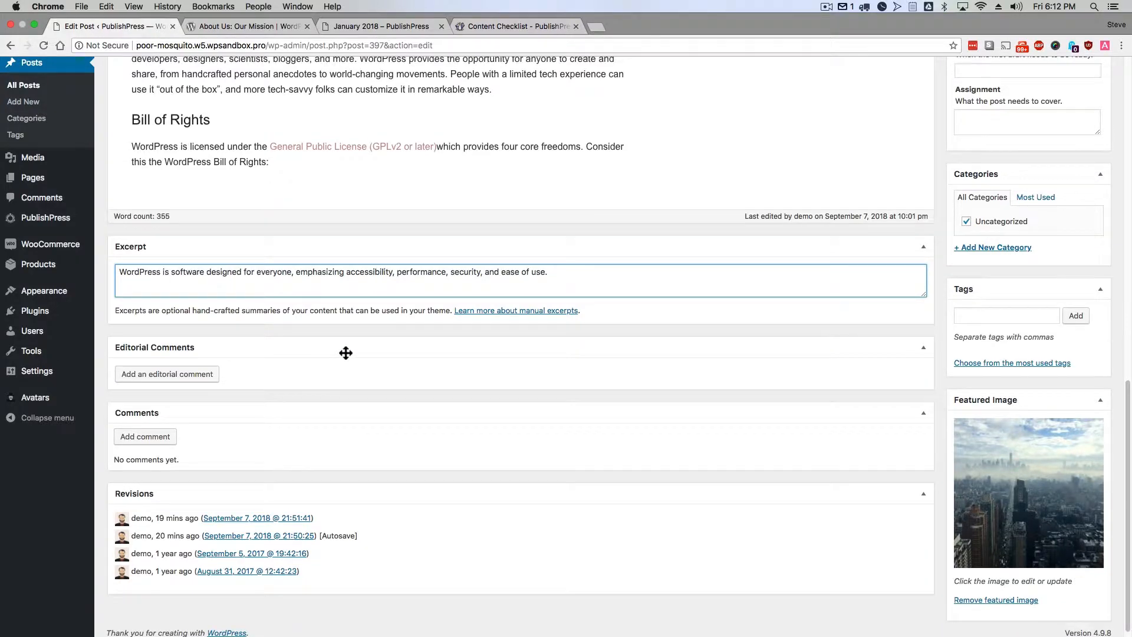
scroll(up, 3)
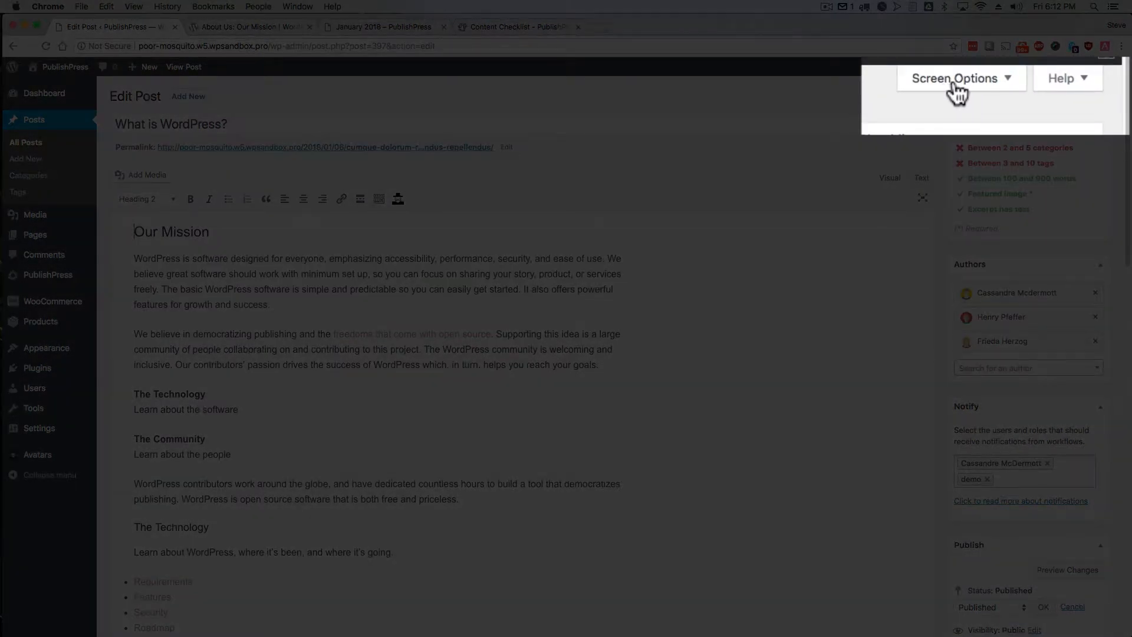
- Check in Screen Options that the Excerpt box is ticked, then show the January 2018 archive tab
click(956, 78)
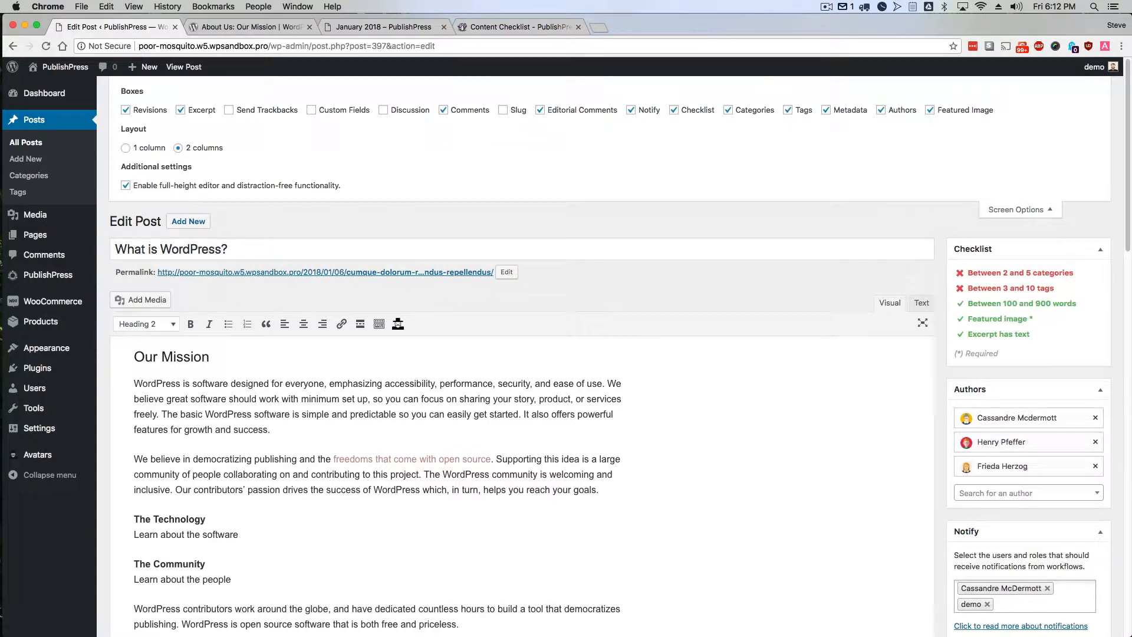
click(180, 109)
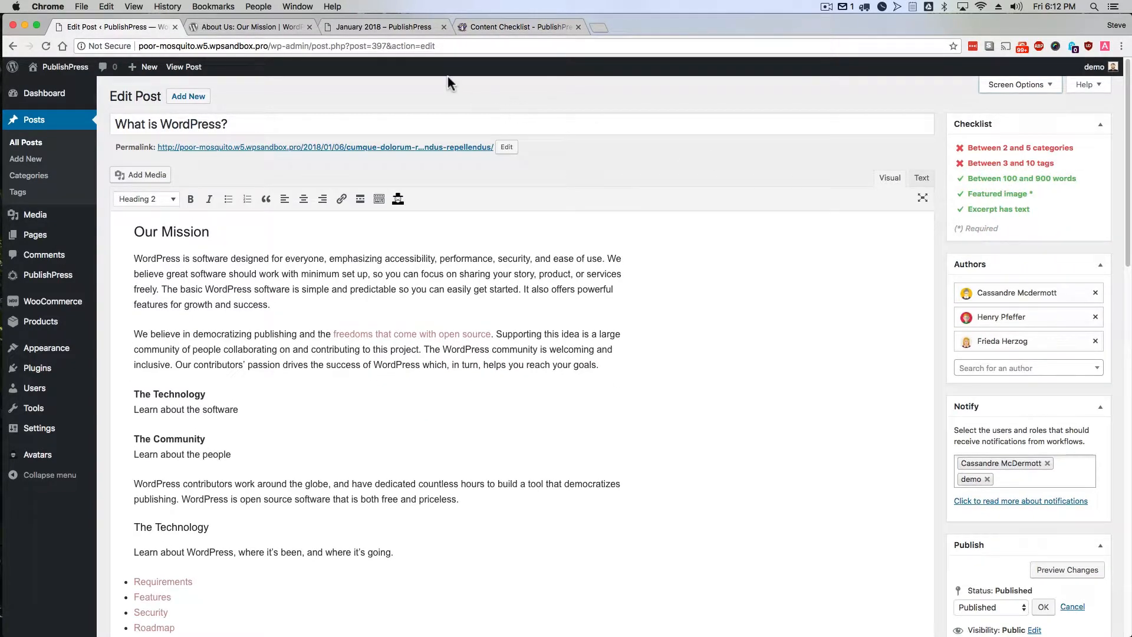
click(378, 27)
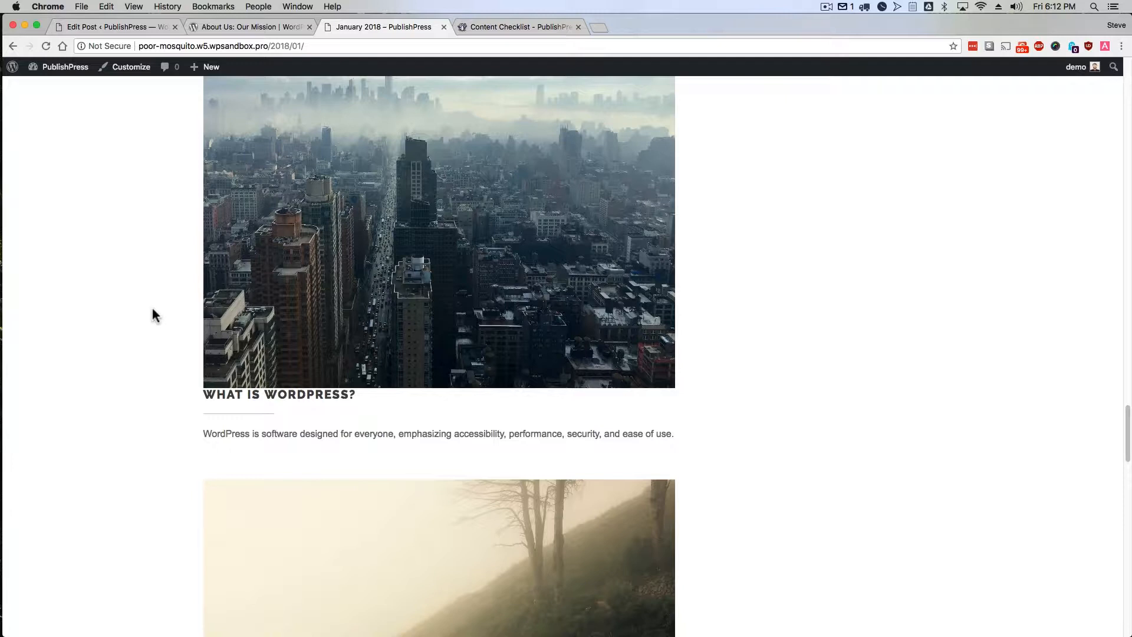
drag(203, 433, 533, 432)
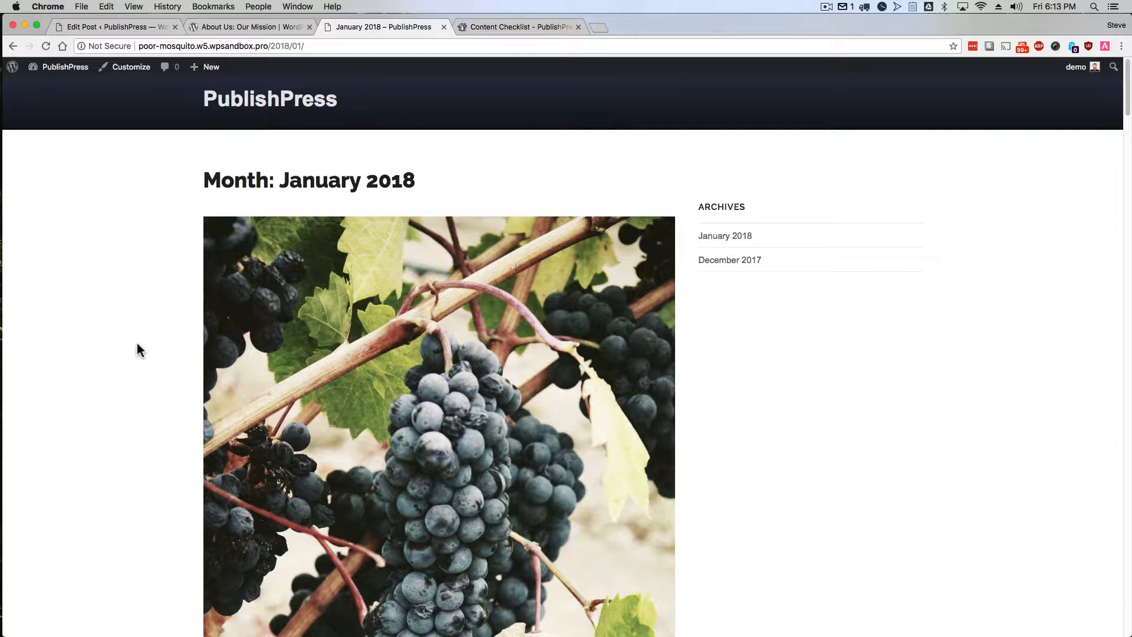
mouse_move(150, 346)
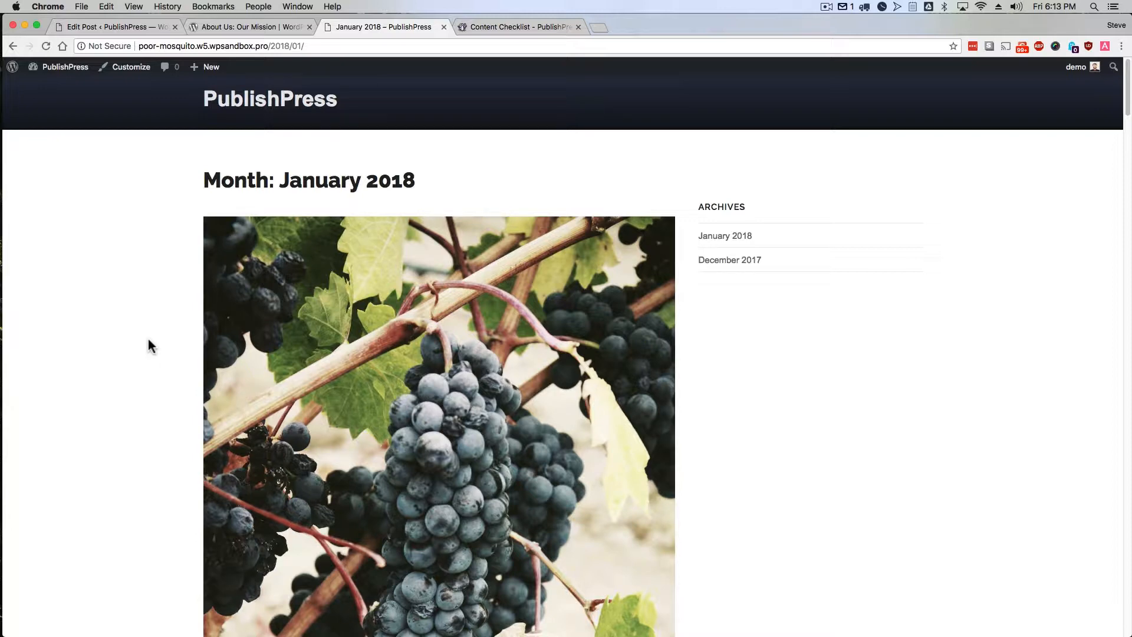
scroll(down, 3)
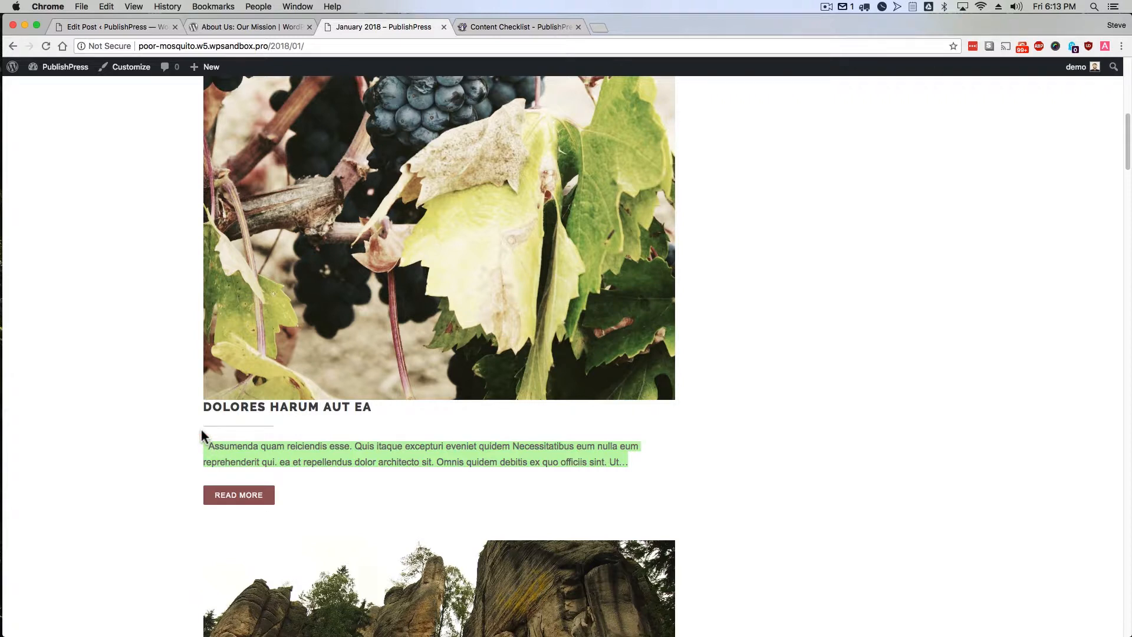
mouse_move(142, 124)
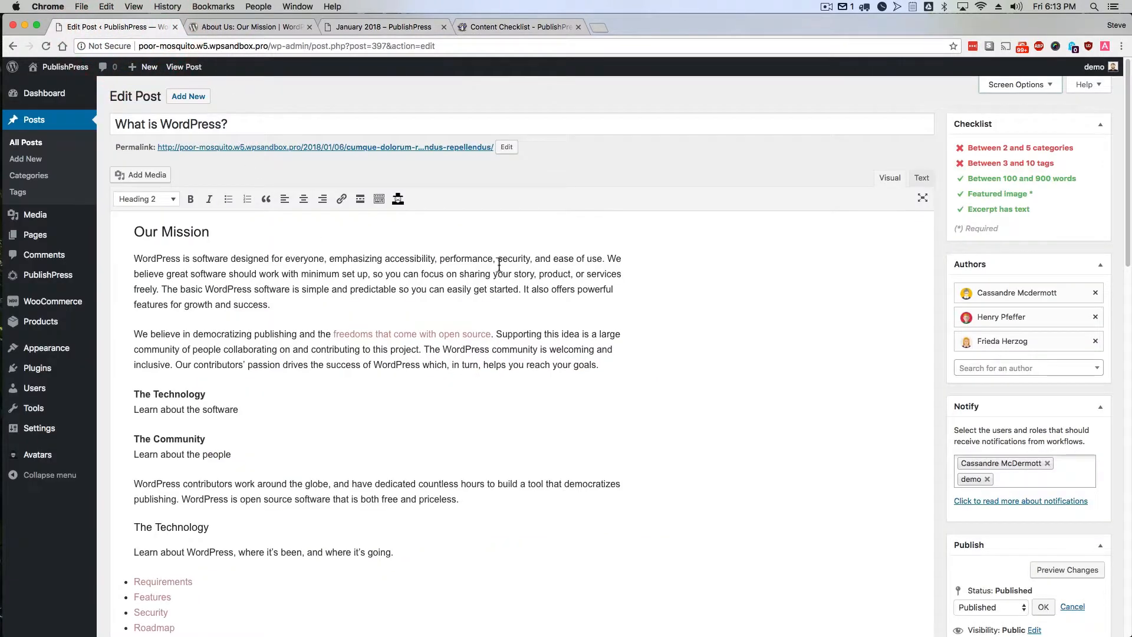
mouse_move(437, 381)
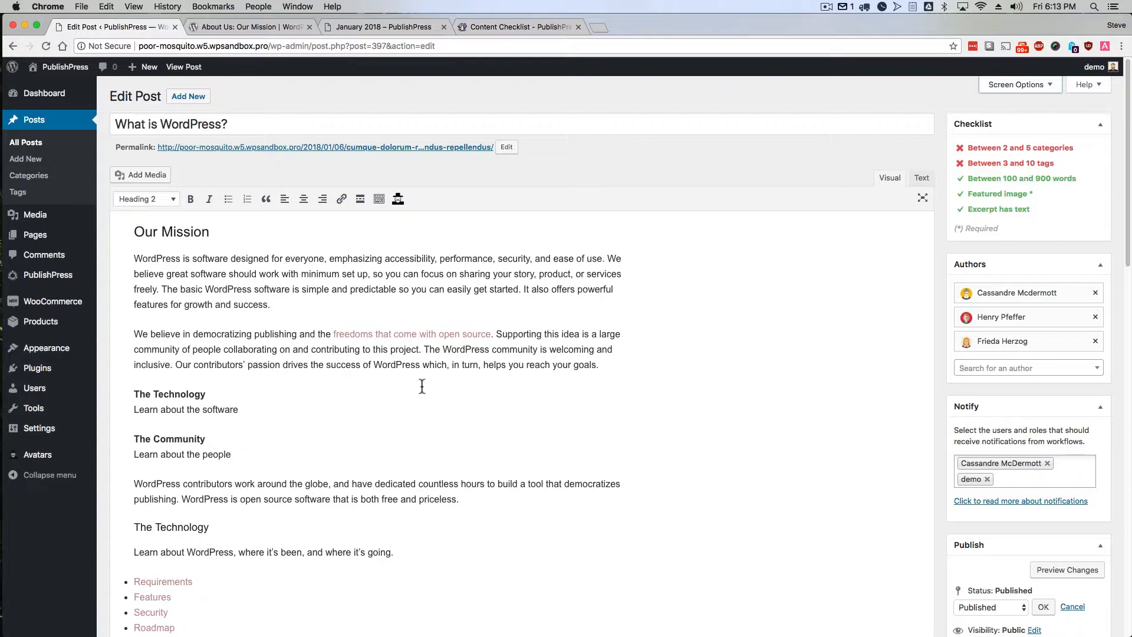
mouse_move(414, 392)
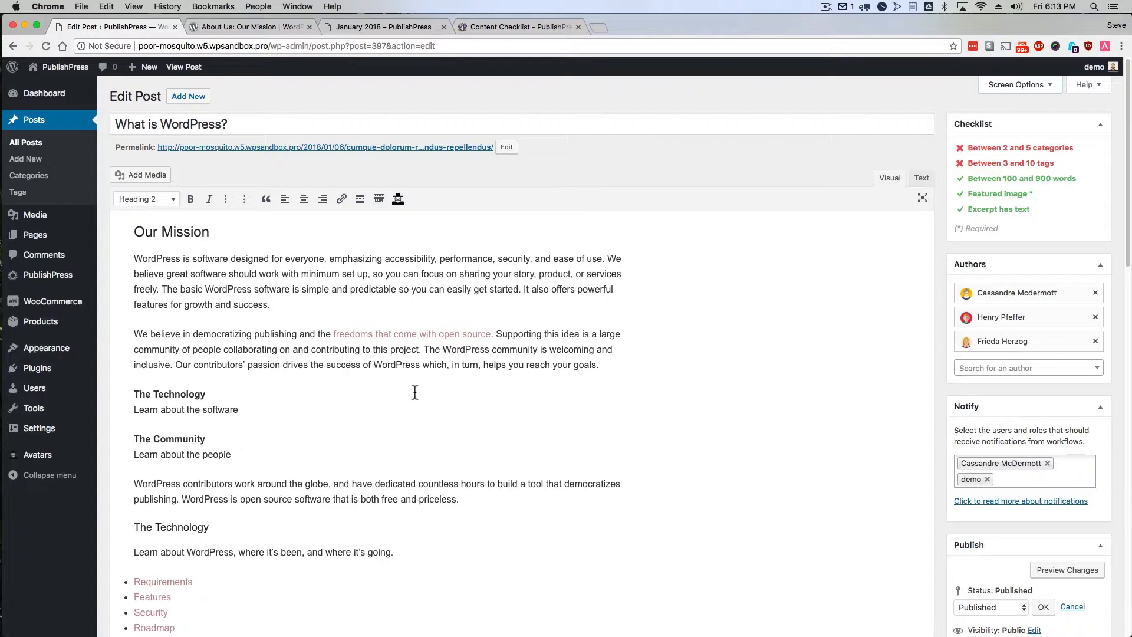
mouse_move(391, 383)
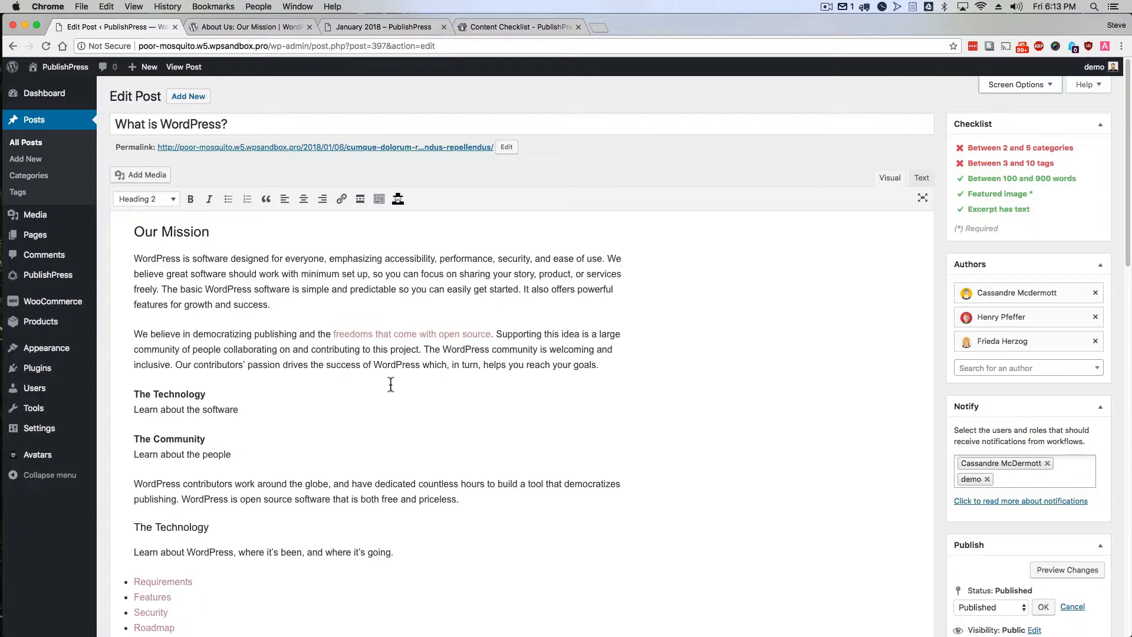
mouse_move(403, 381)
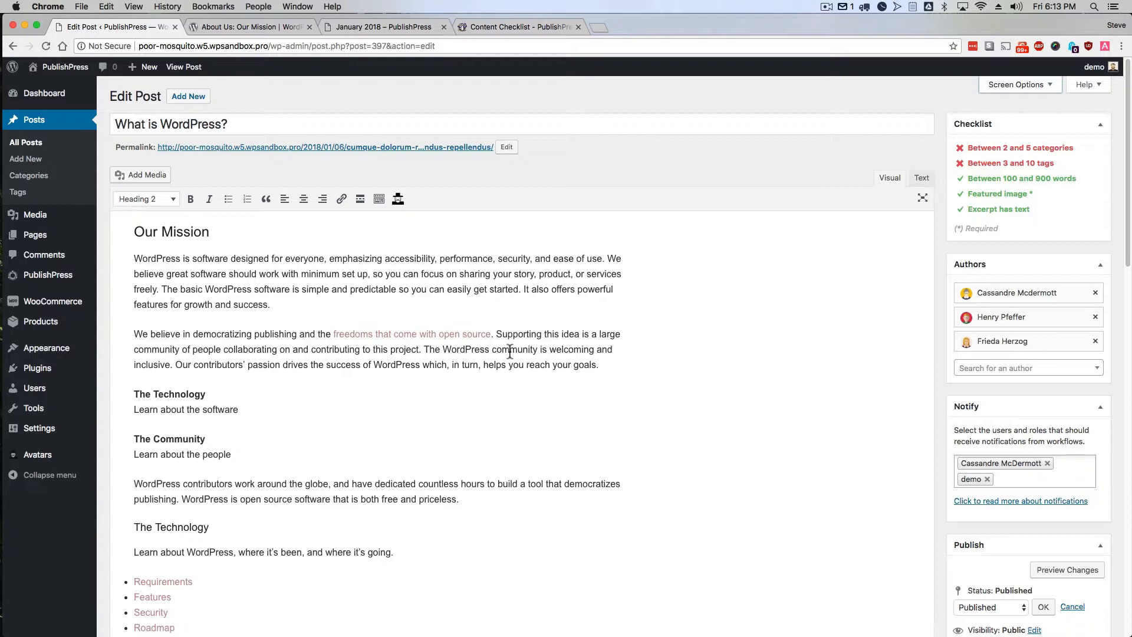
click(519, 27)
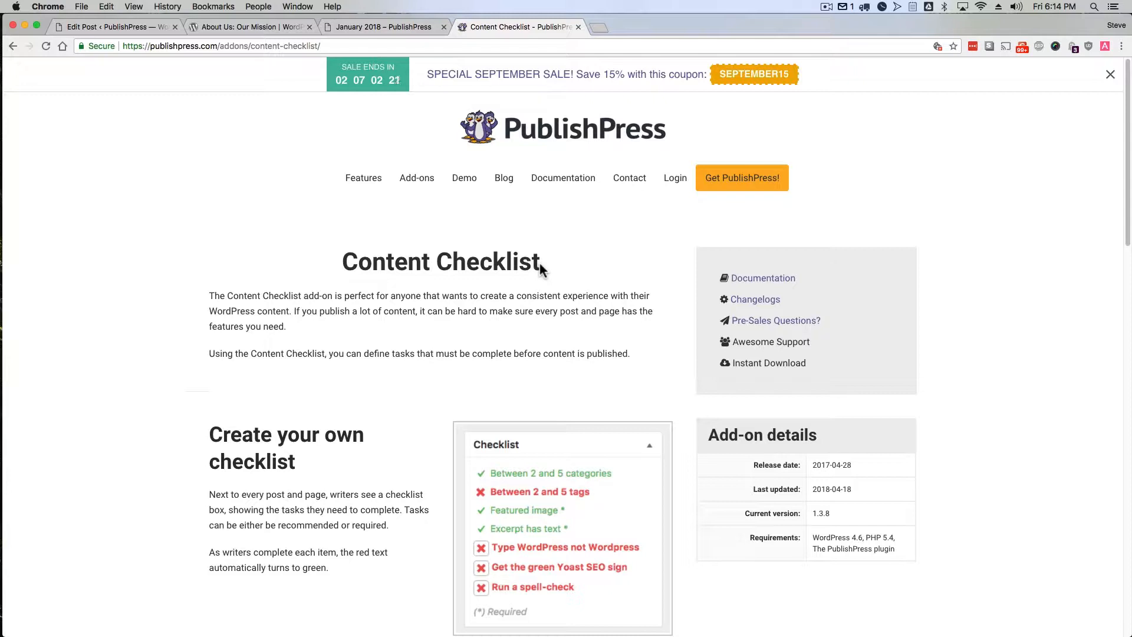
click(109, 27)
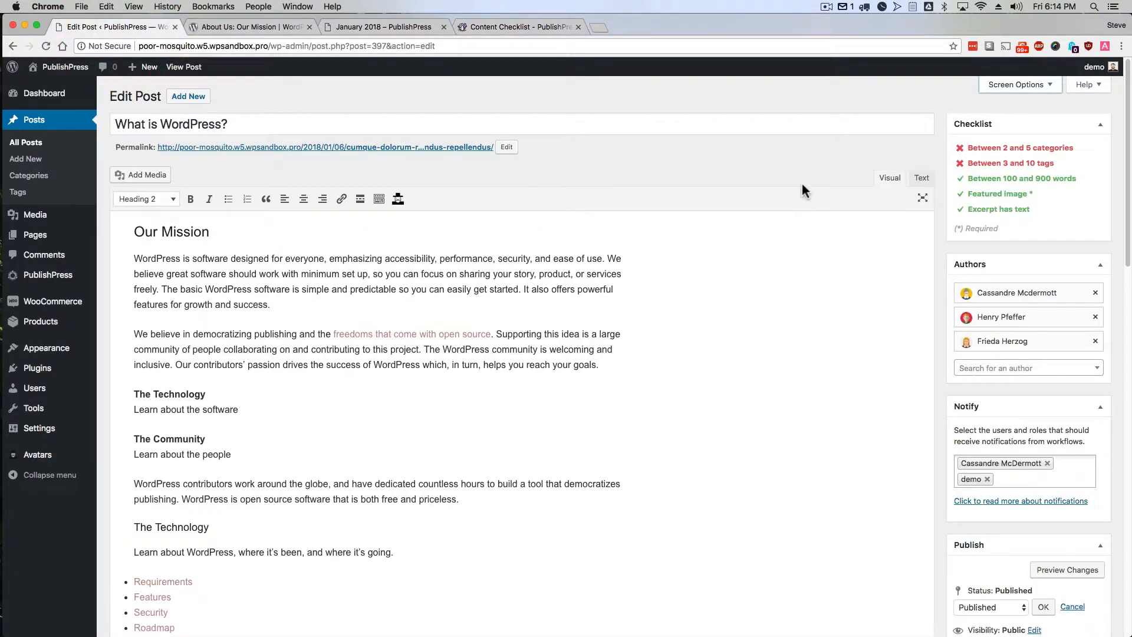
mouse_move(986, 144)
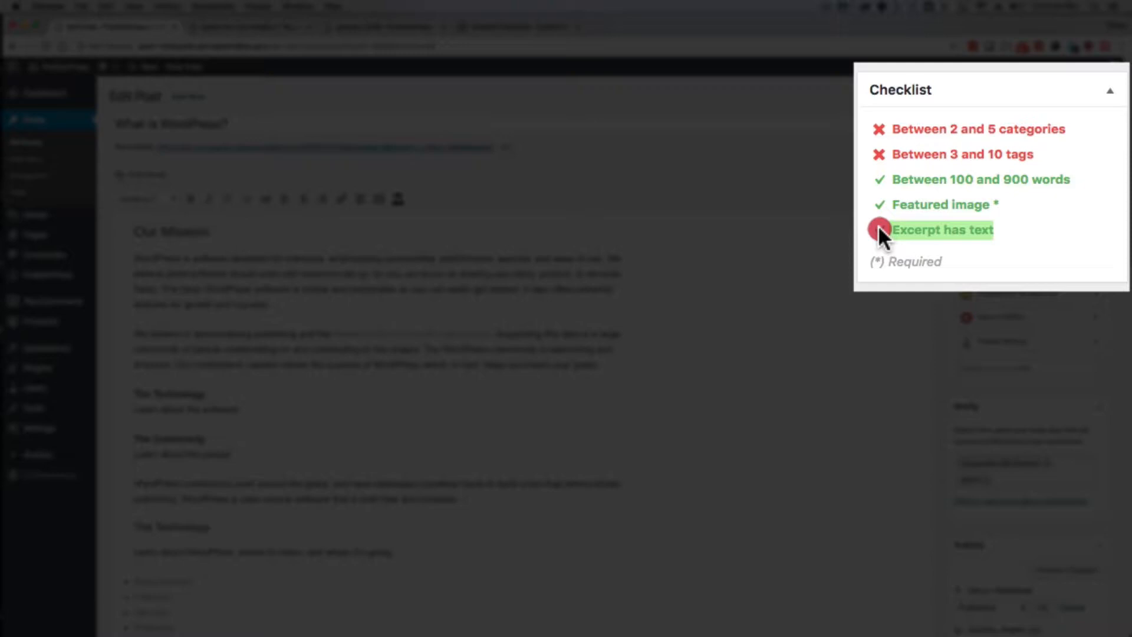
- Update the post with no excerpt so the checklist marks 'Excerpt has text' as failing
click(880, 230)
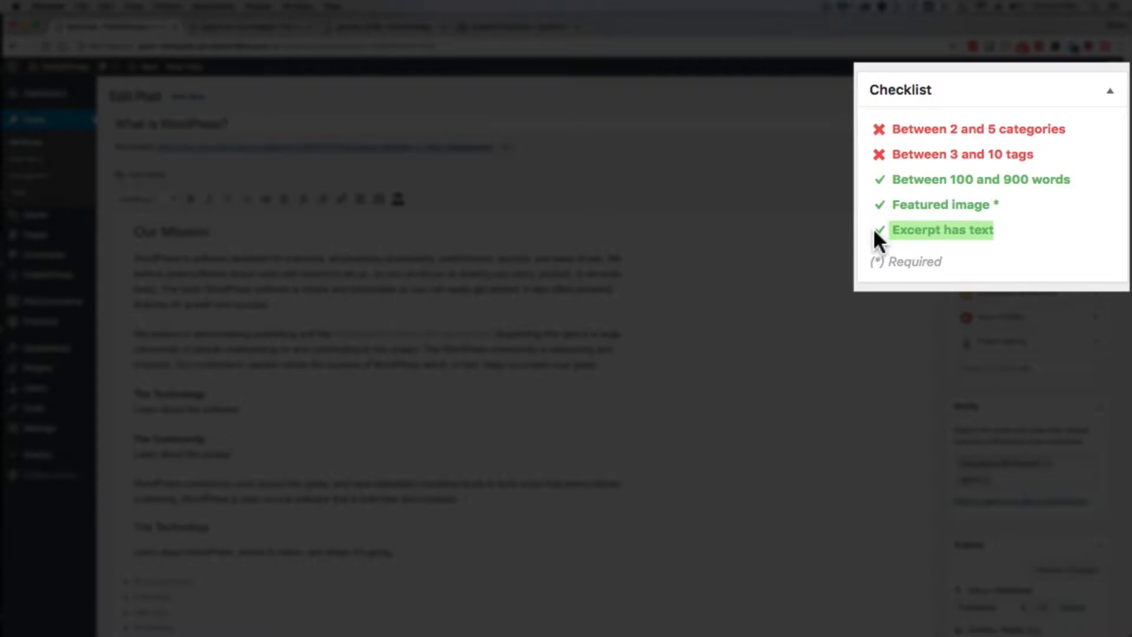
mouse_move(907, 231)
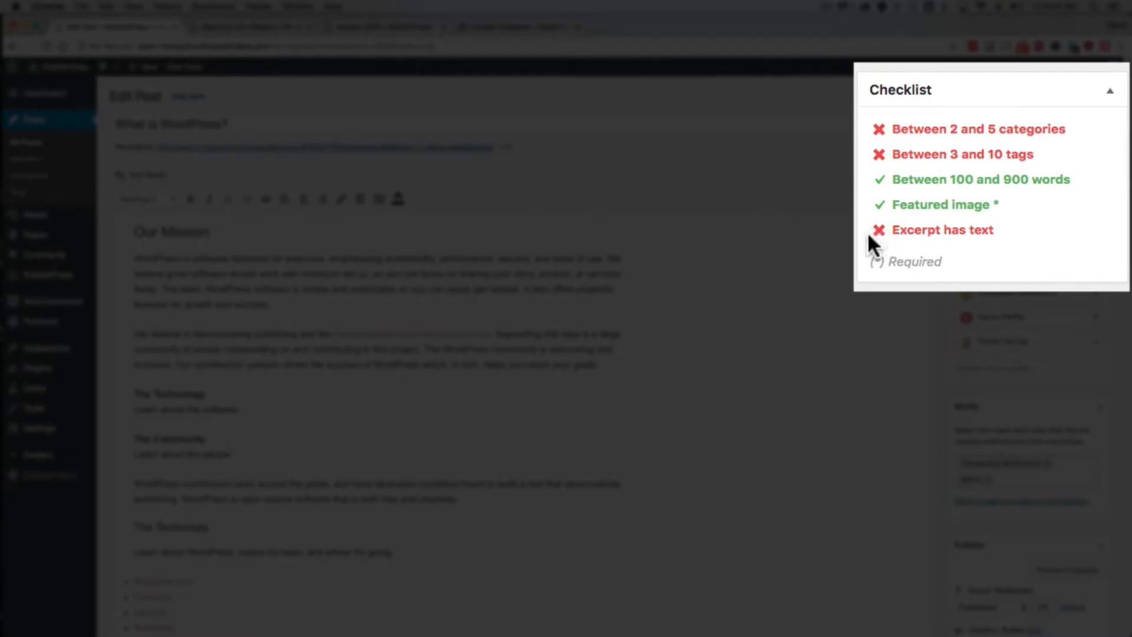
mouse_move(888, 247)
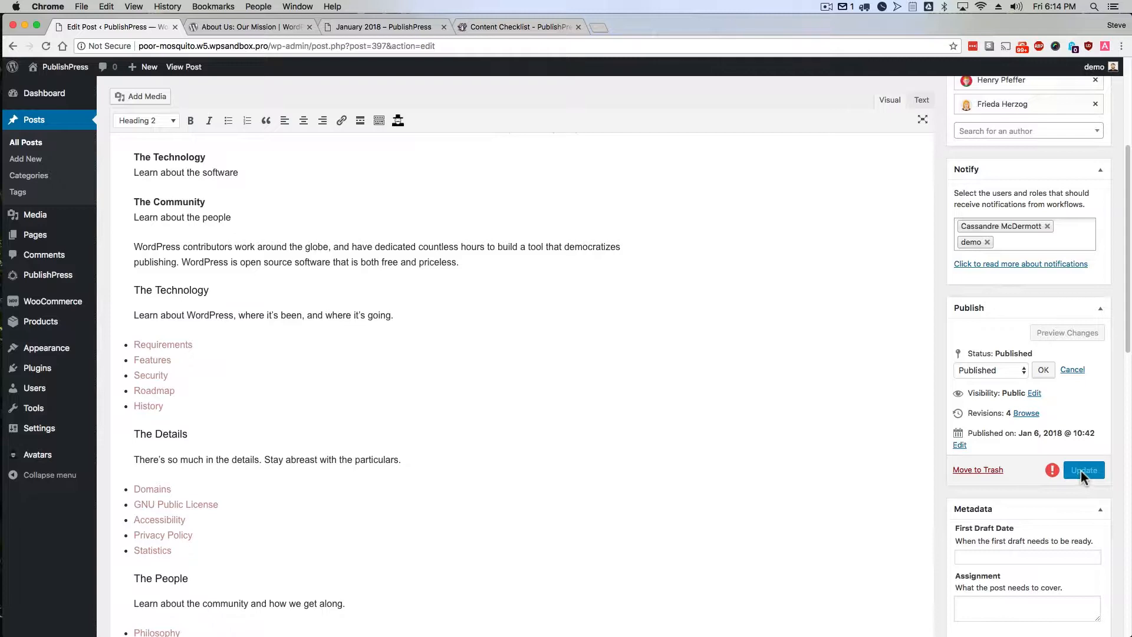
click(1082, 471)
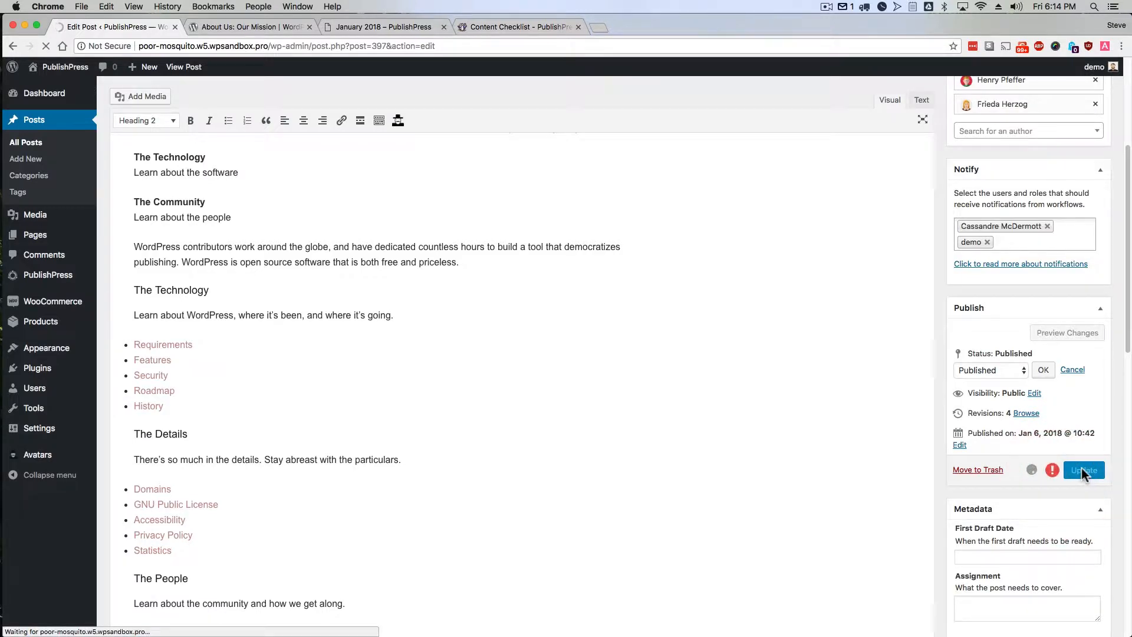
click(1083, 469)
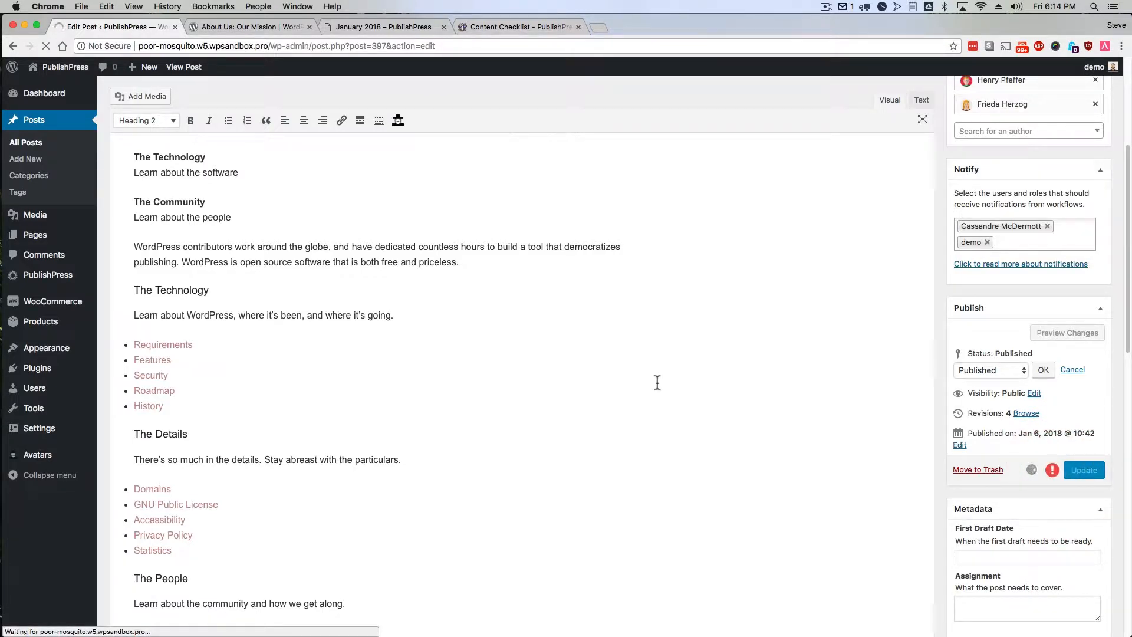
click(1083, 469)
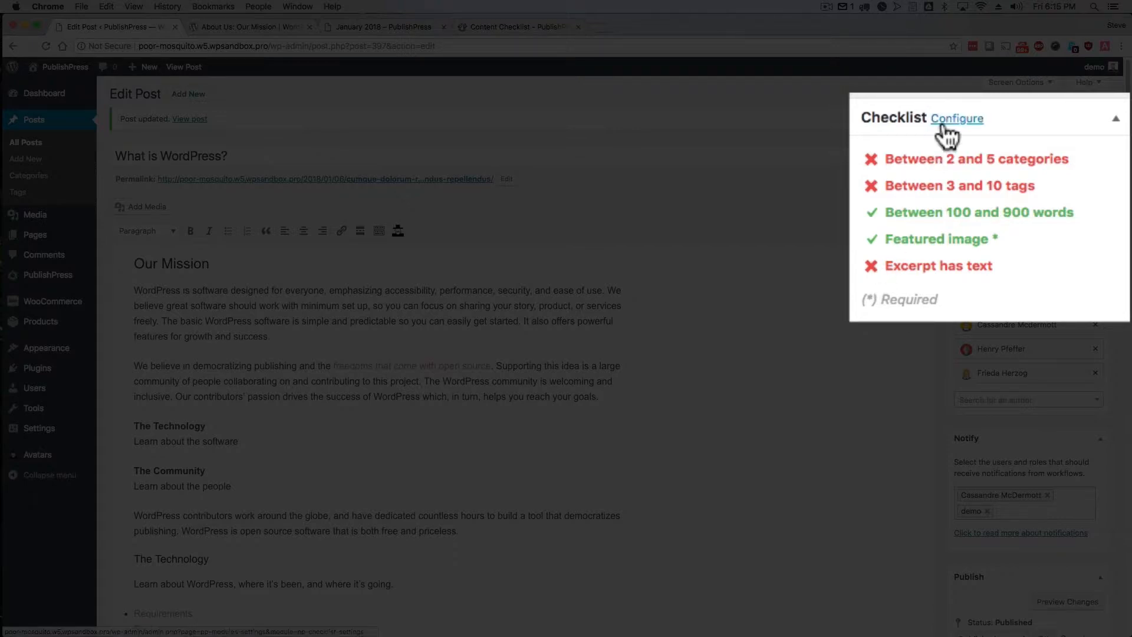
- In the checklist settings, set 'Excerpt has text' to Prevent publishing and save the changes
click(956, 118)
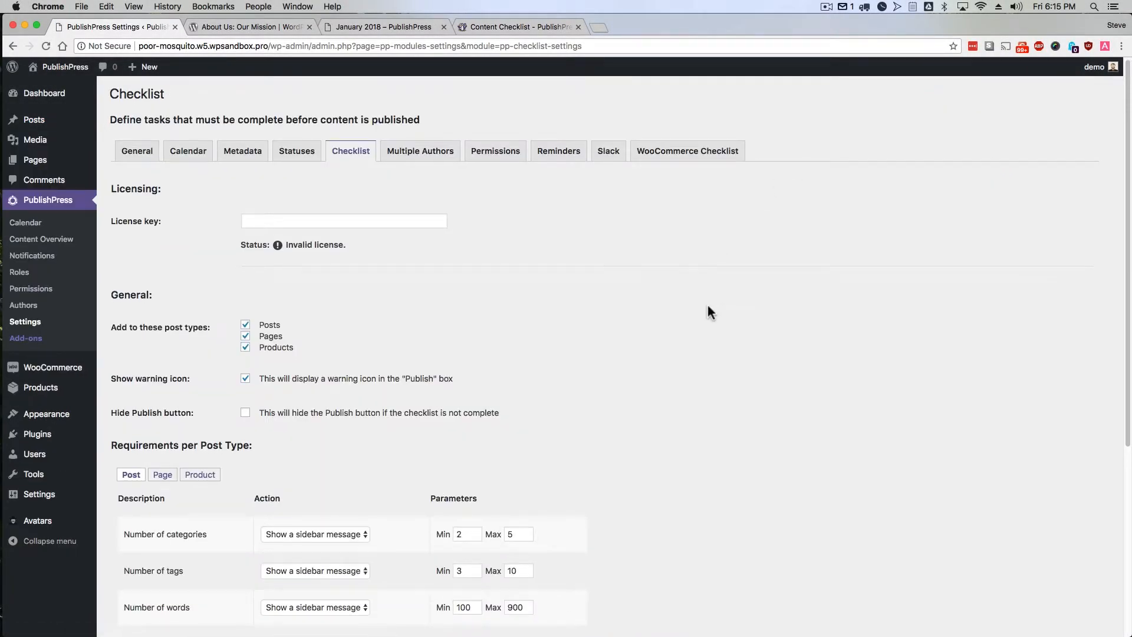
scroll(down, 3)
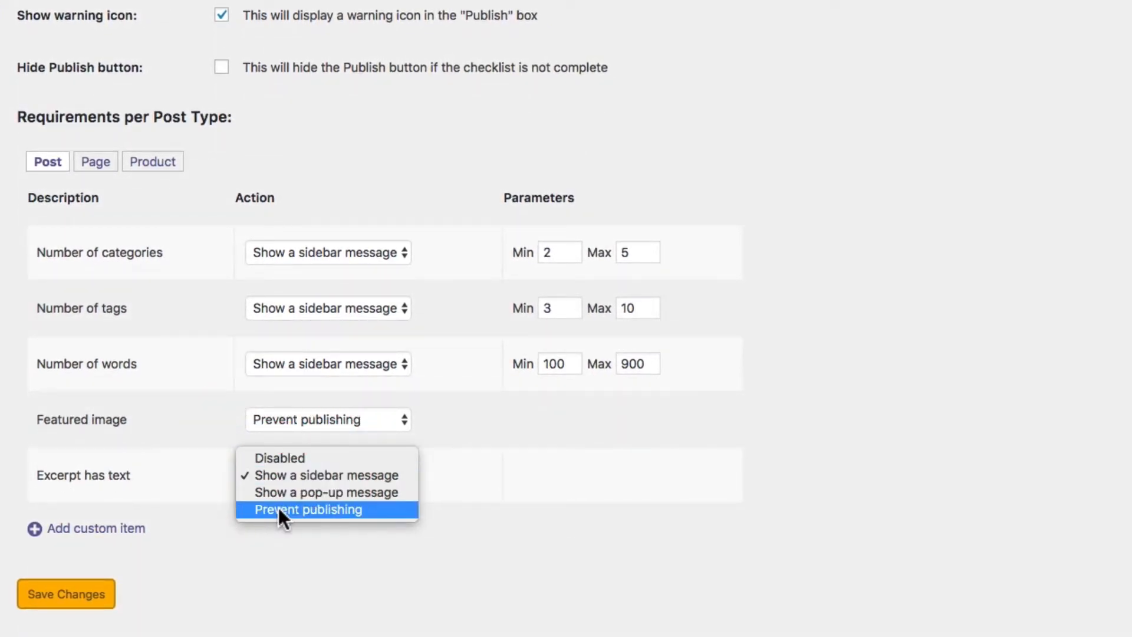
click(308, 510)
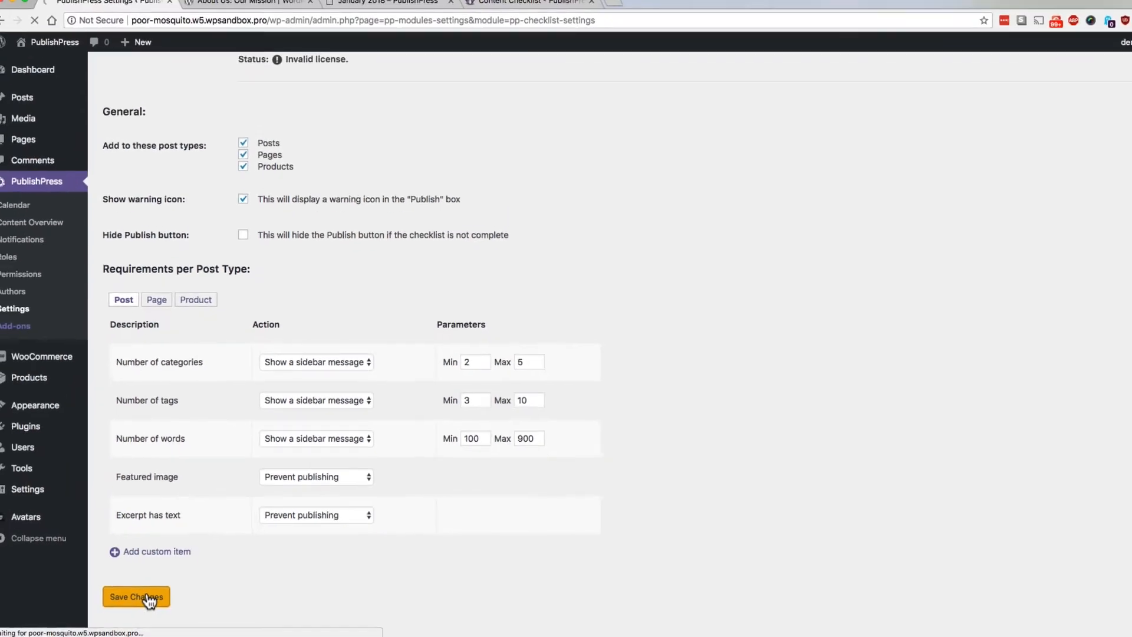
click(136, 597)
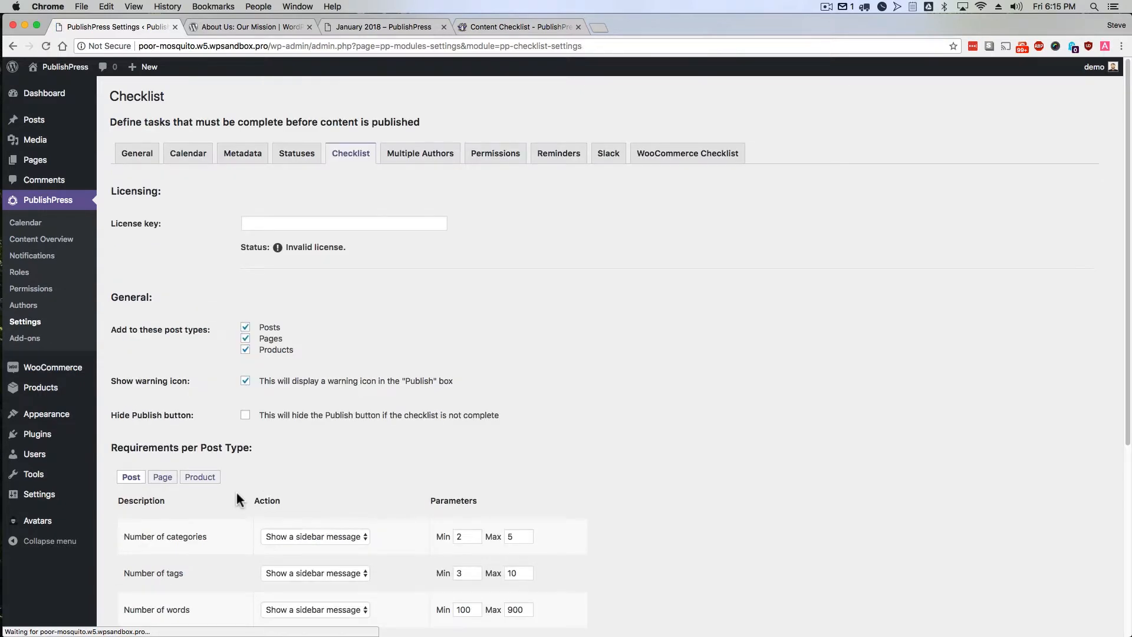
mouse_move(33, 119)
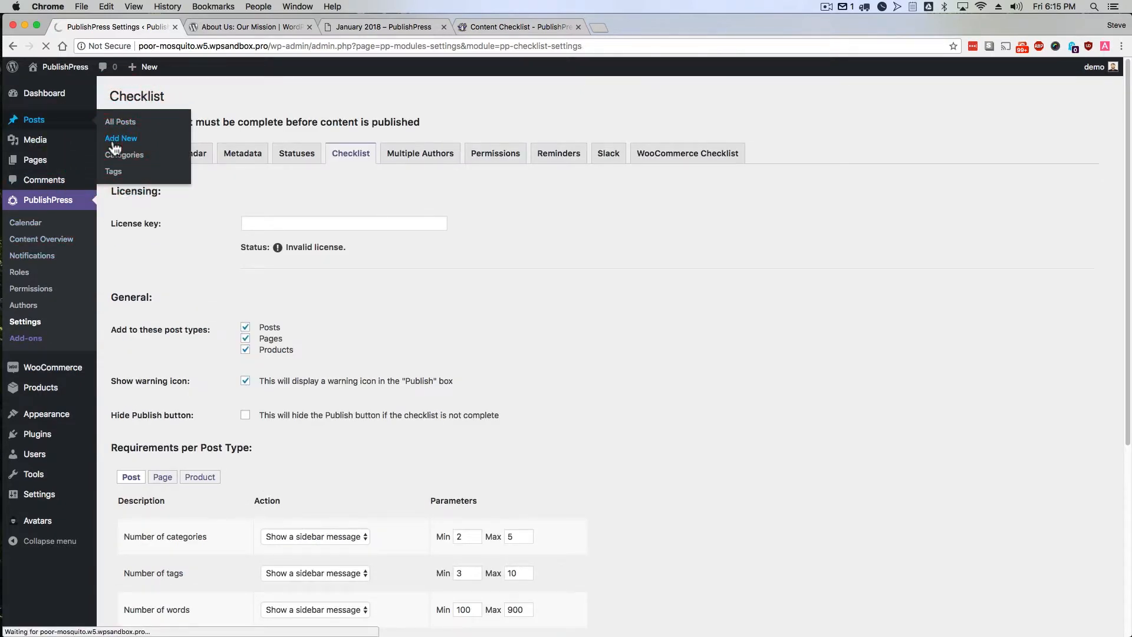
- Create 'My New Post', attempt to publish it, and choose Don't publish when blocked for missing image and excerpt
click(120, 138)
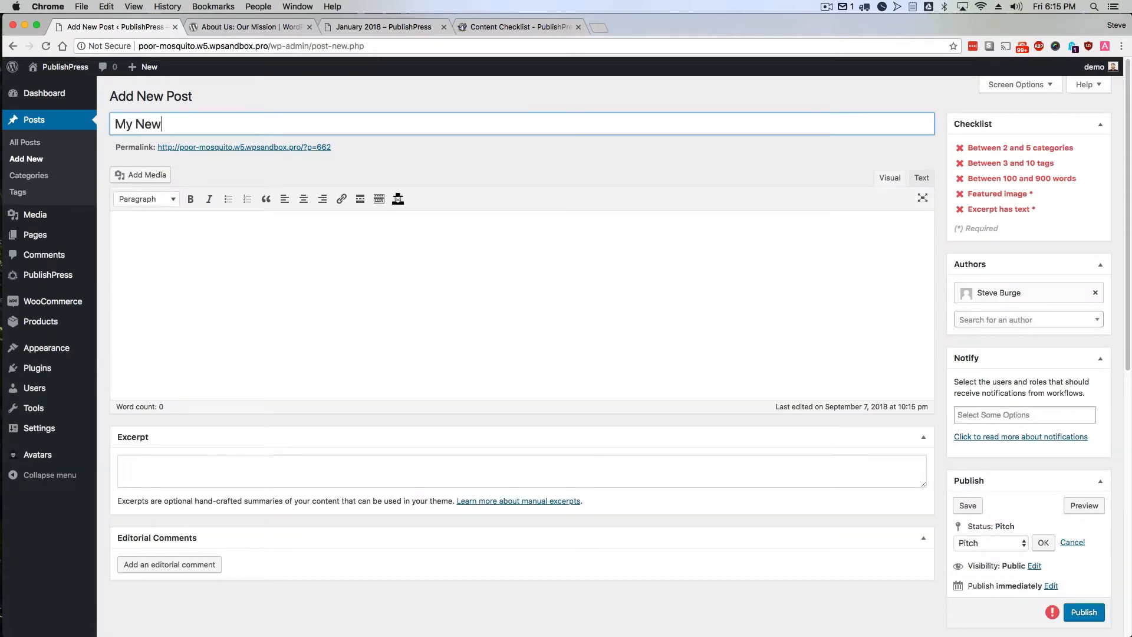
text(Post)
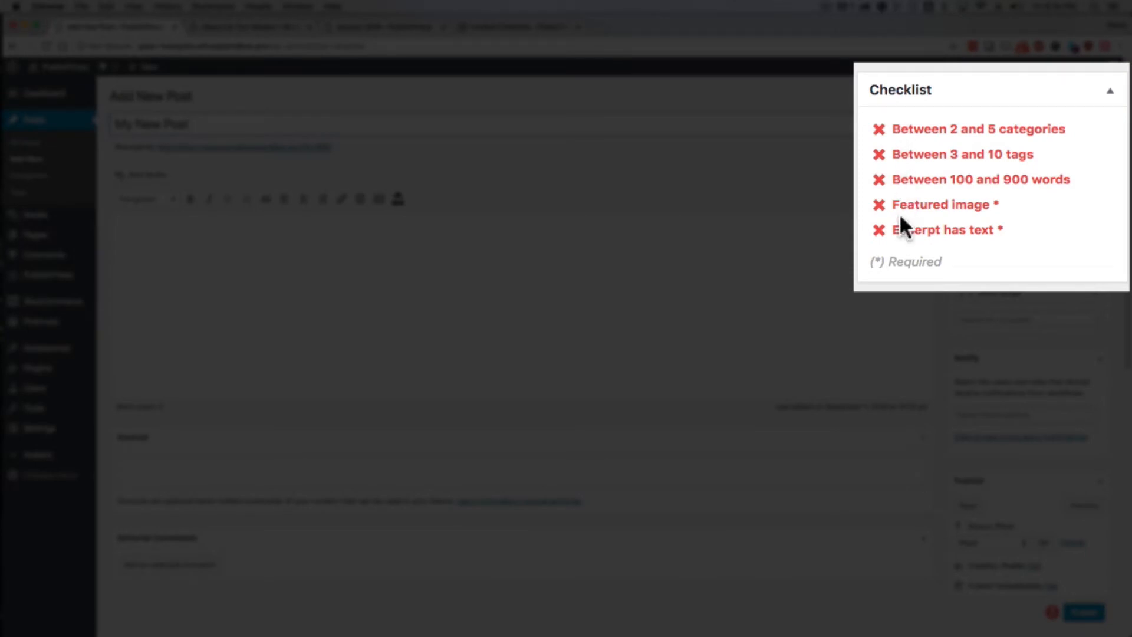
mouse_move(1005, 223)
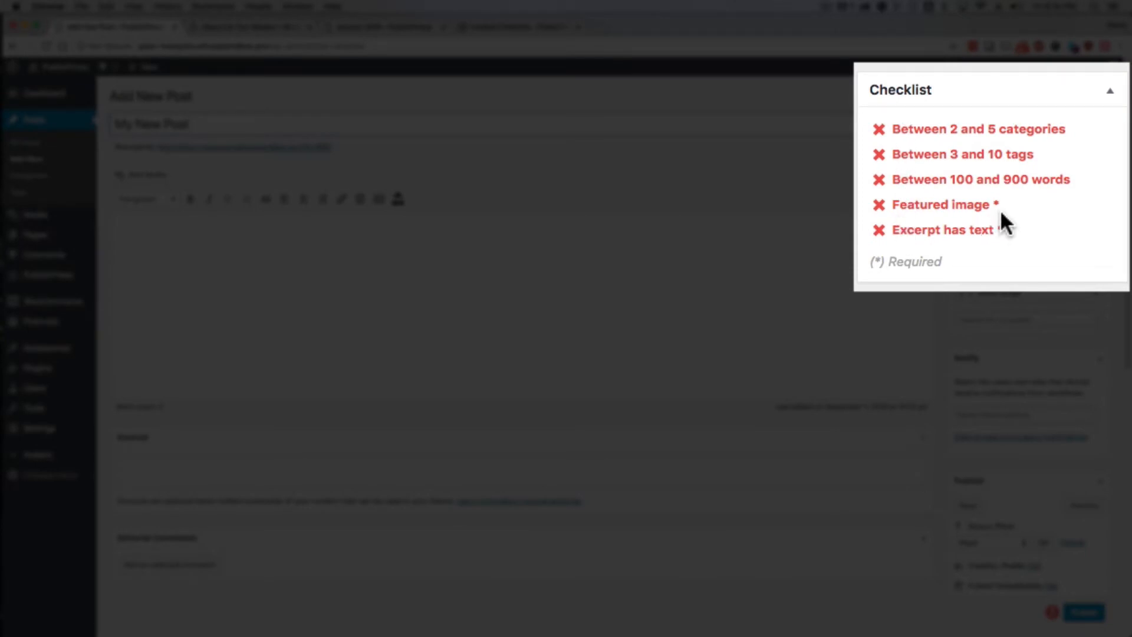
click(1002, 230)
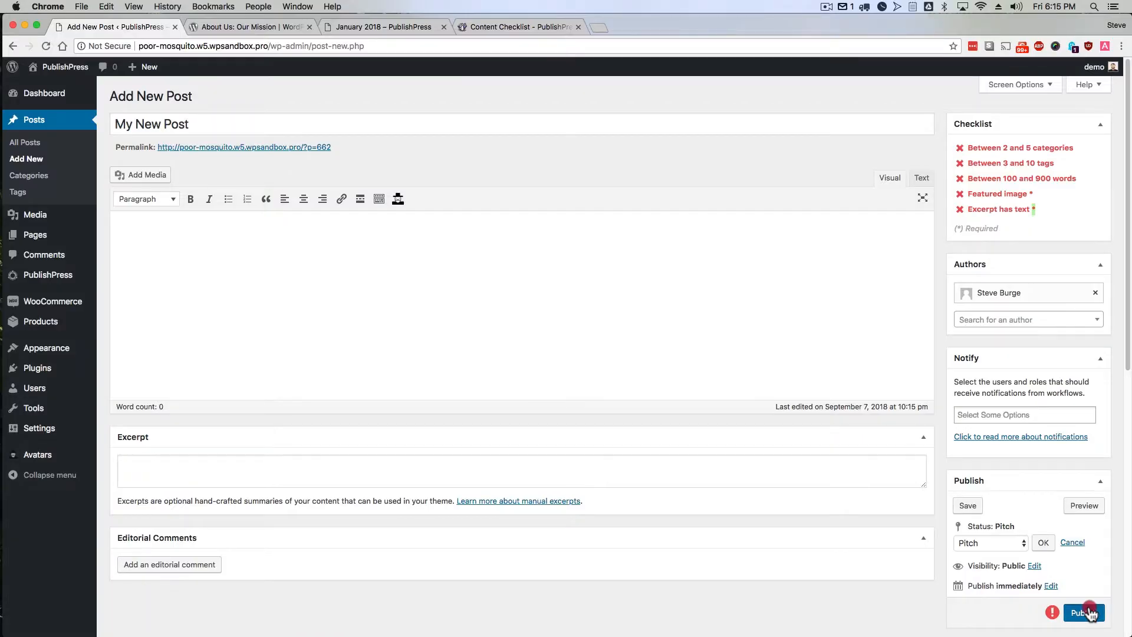
click(1085, 612)
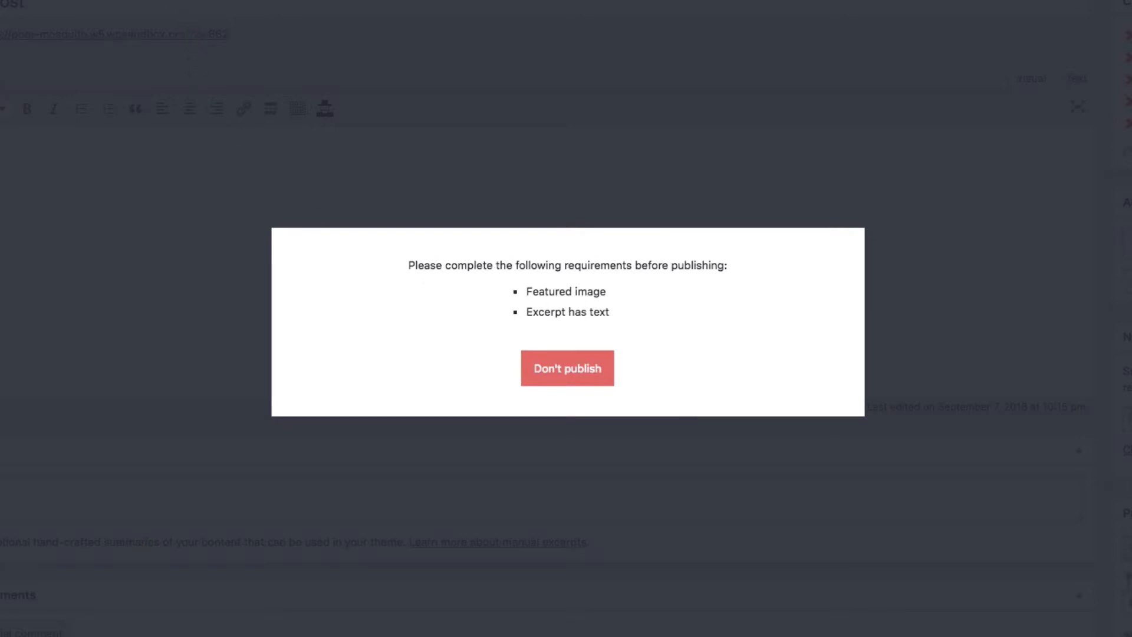
click(384, 27)
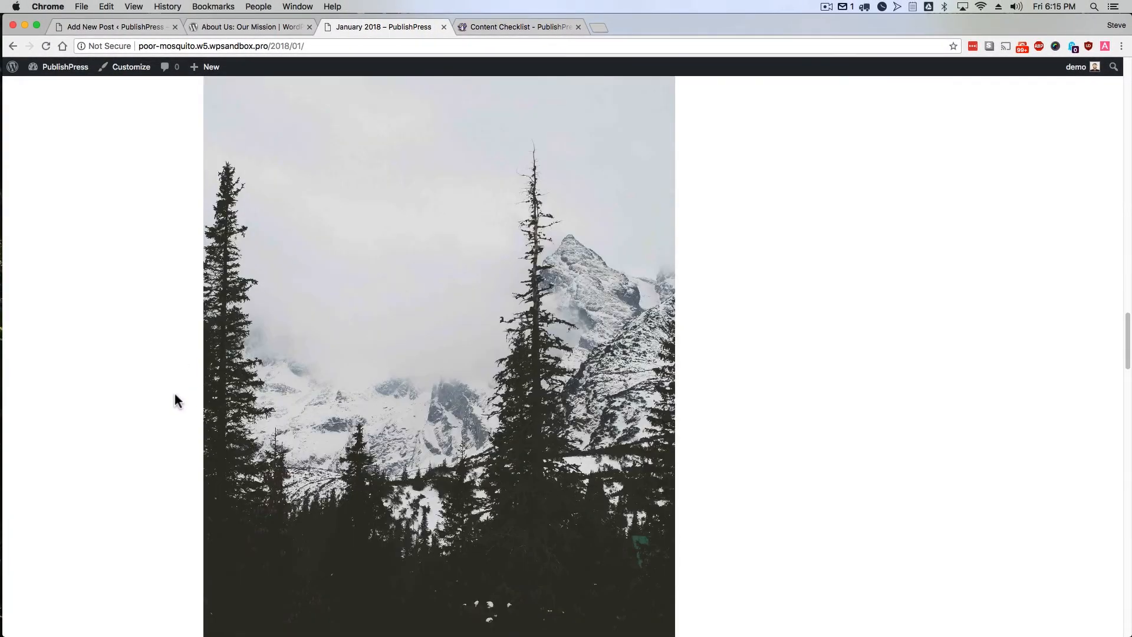
- Scroll the January 2018 archive to the post excerpt with its Read More link and skyline image
scroll(down, 3)
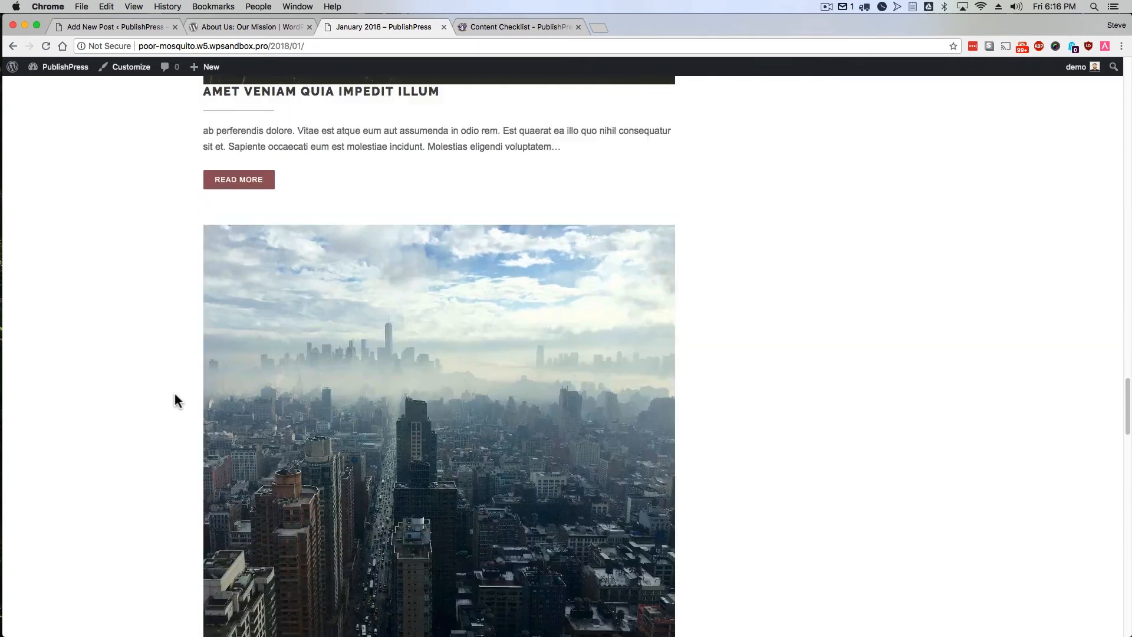